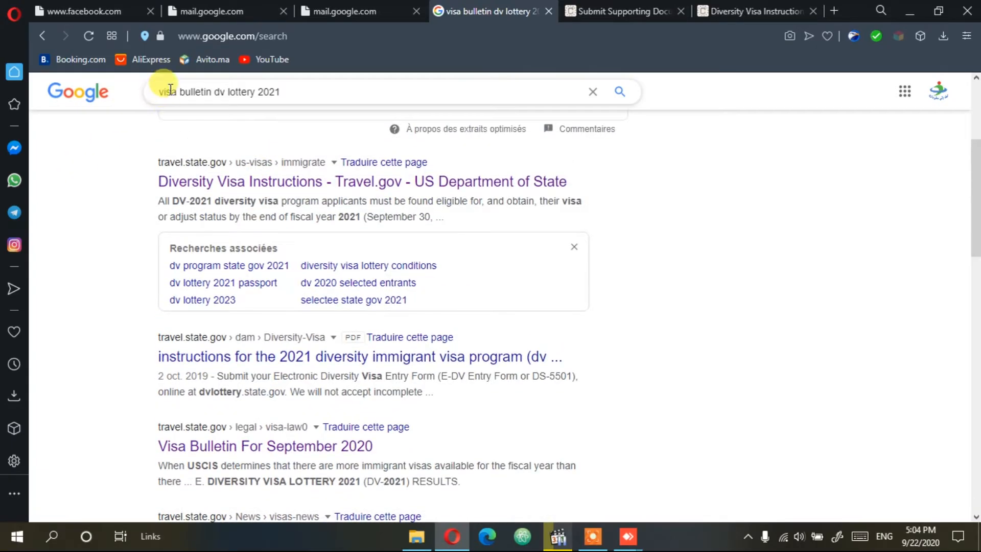
mouse_move(296, 118)
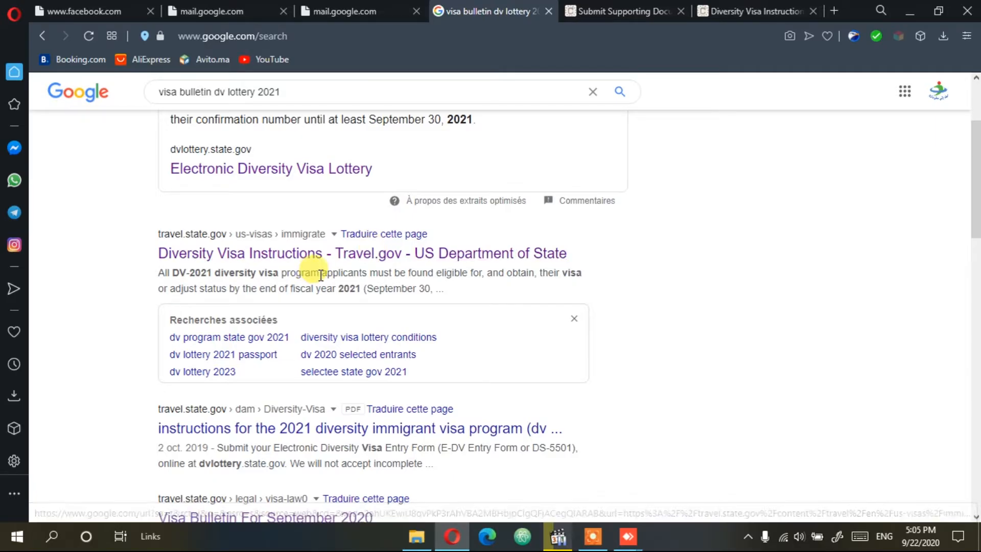
mouse_move(336, 260)
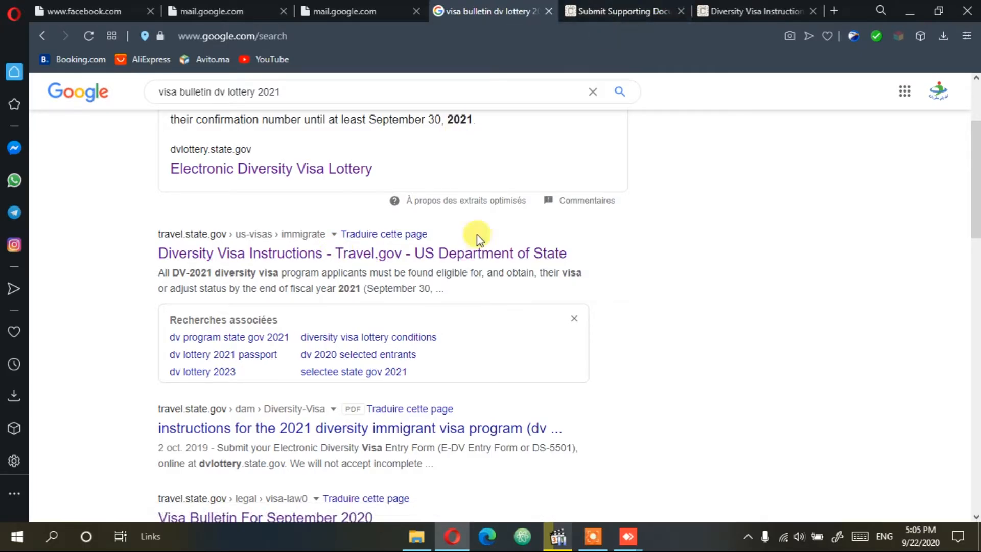
- Switch to the Submit Supporting Documents page and read down to the document categories list
left_click(619, 11)
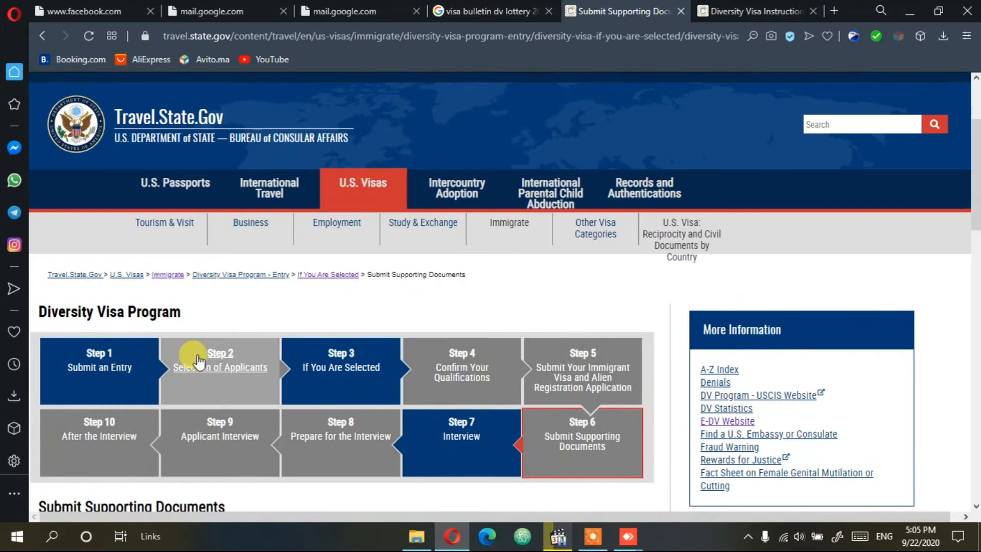
scroll("down", 3)
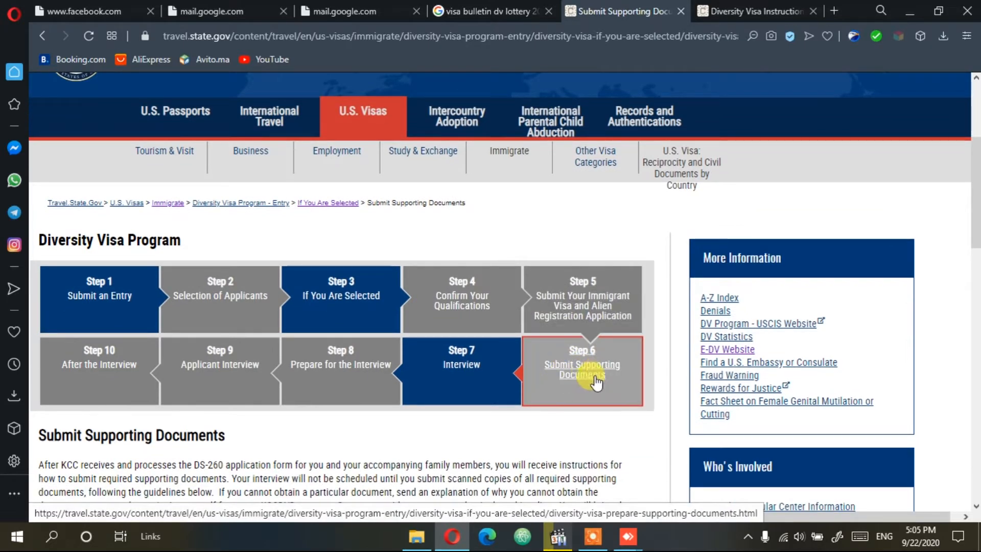
mouse_move(589, 372)
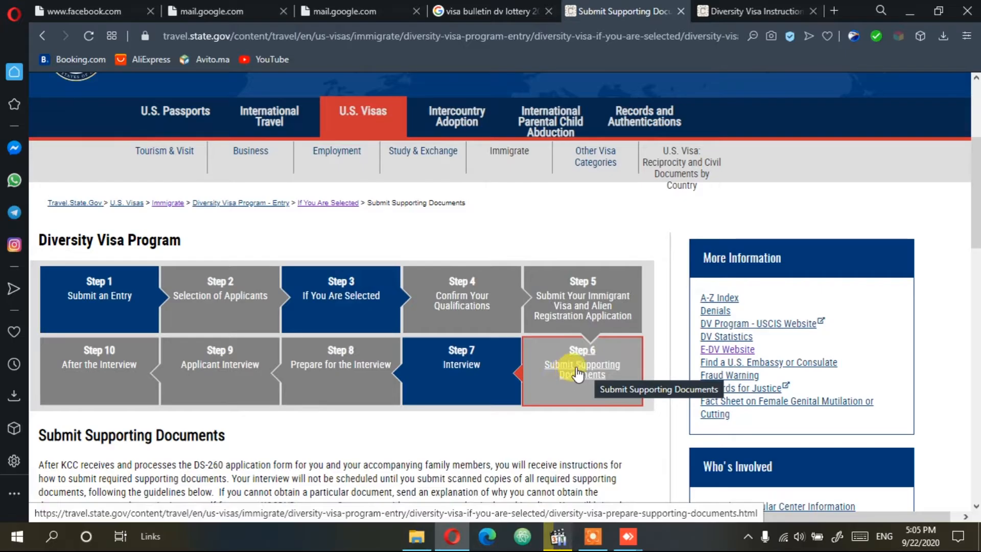
scroll("down", 3)
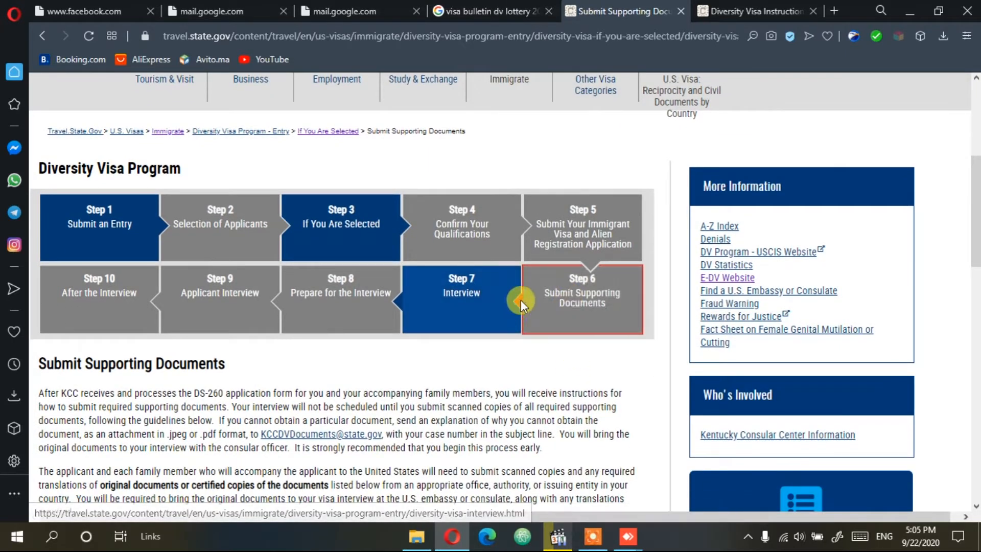
scroll("down", 3)
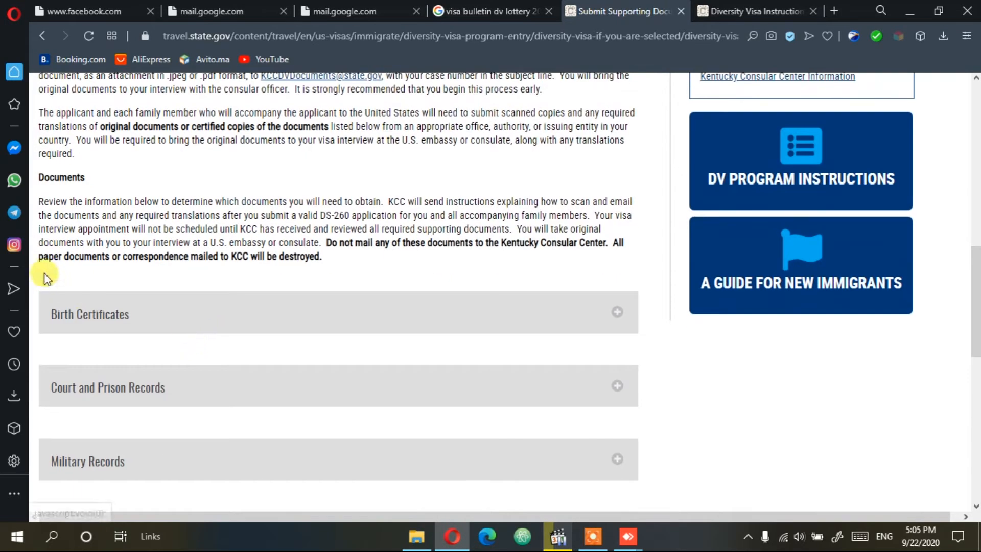
scroll("down", 3)
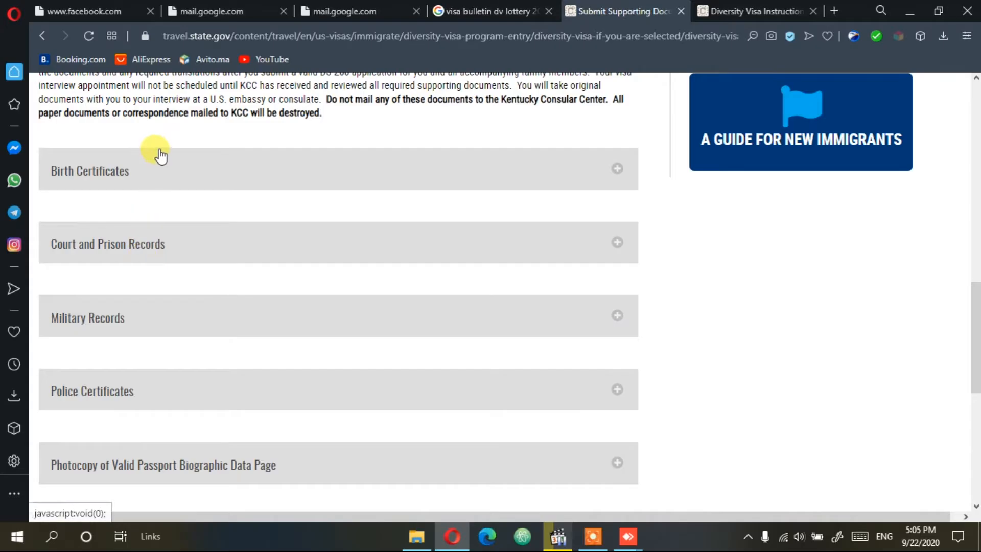
- Expand Birth Certificates and read through to its secondary evidence examples
left_click(617, 168)
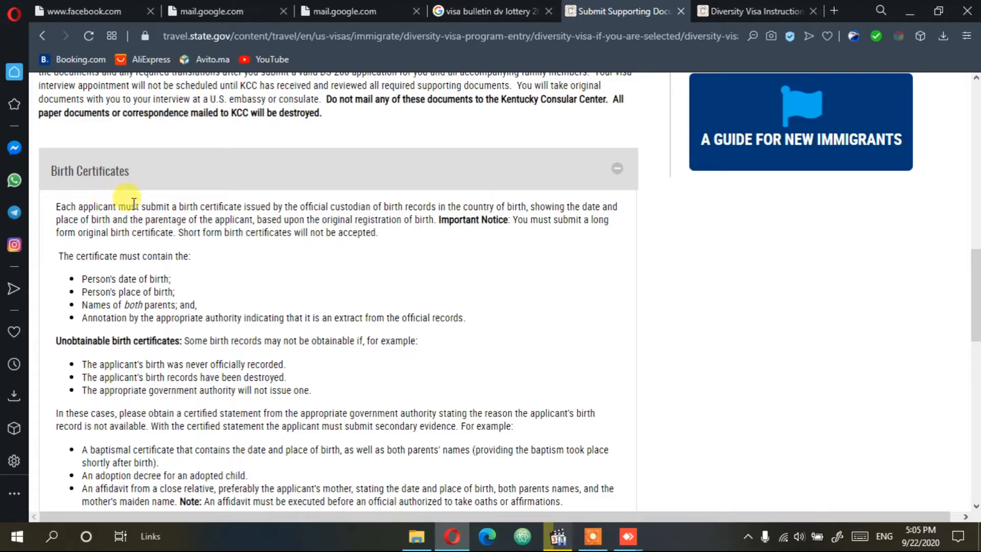
scroll("down", 3)
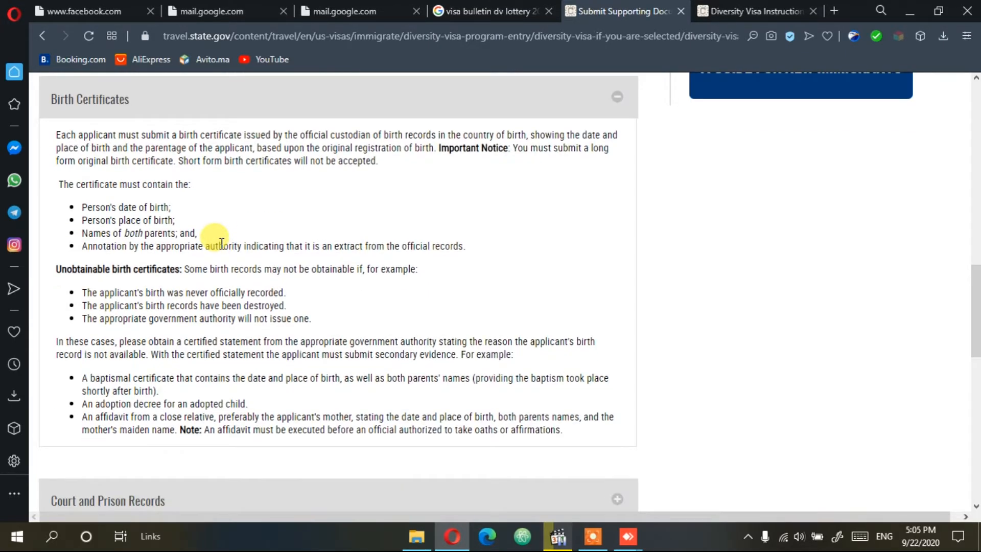
scroll("down", 3)
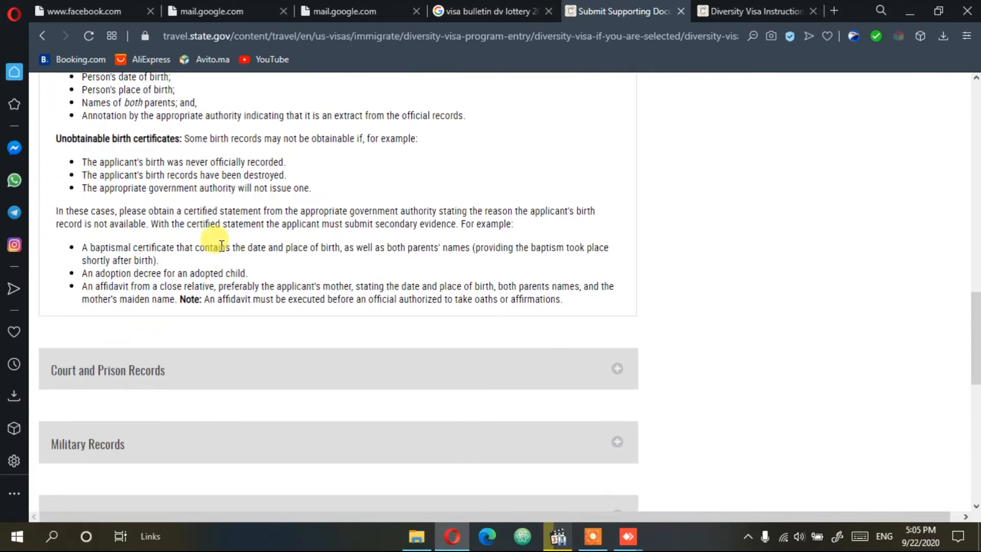
- Read through the Court and Prison Records certified record requirements
scroll("down", 3)
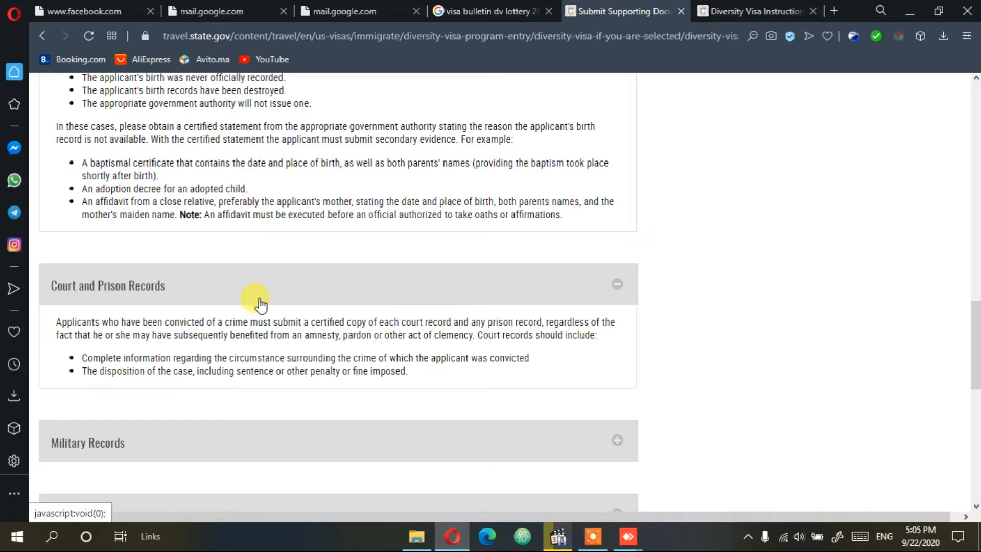
mouse_move(122, 333)
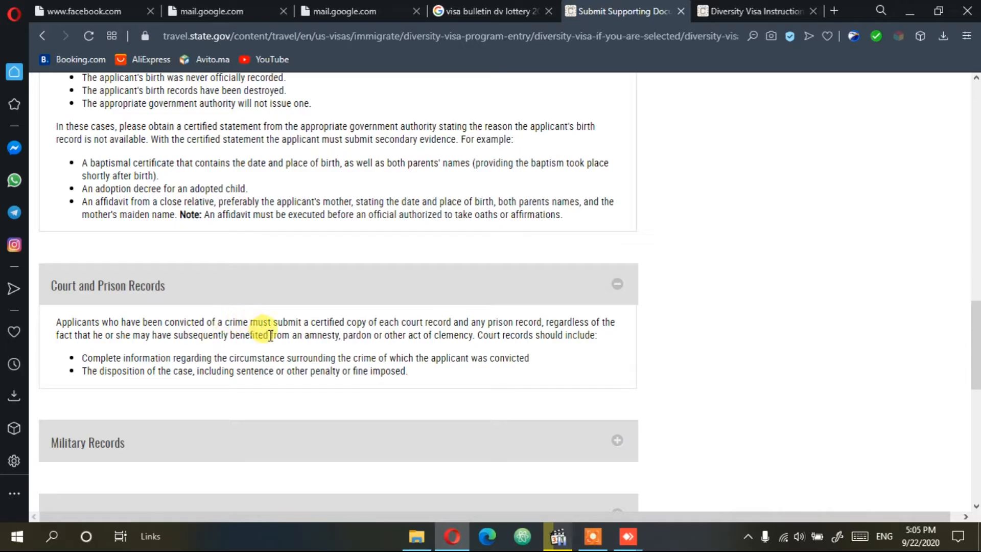
mouse_move(330, 348)
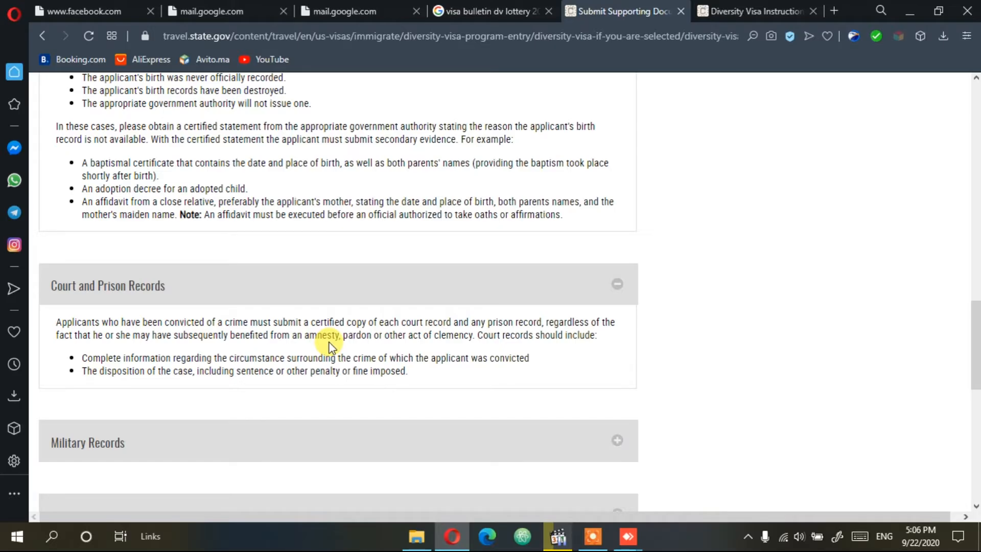
mouse_move(263, 315)
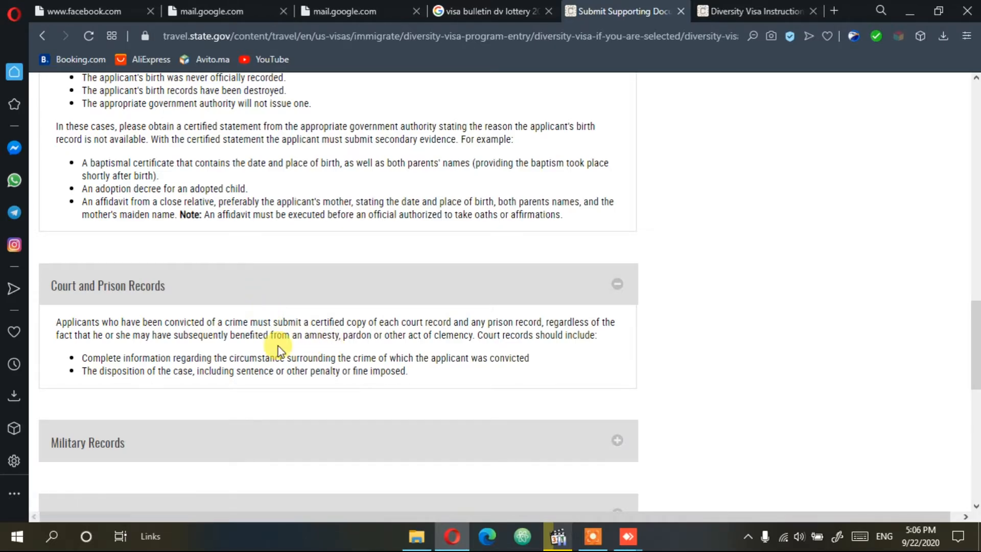
scroll("down", 3)
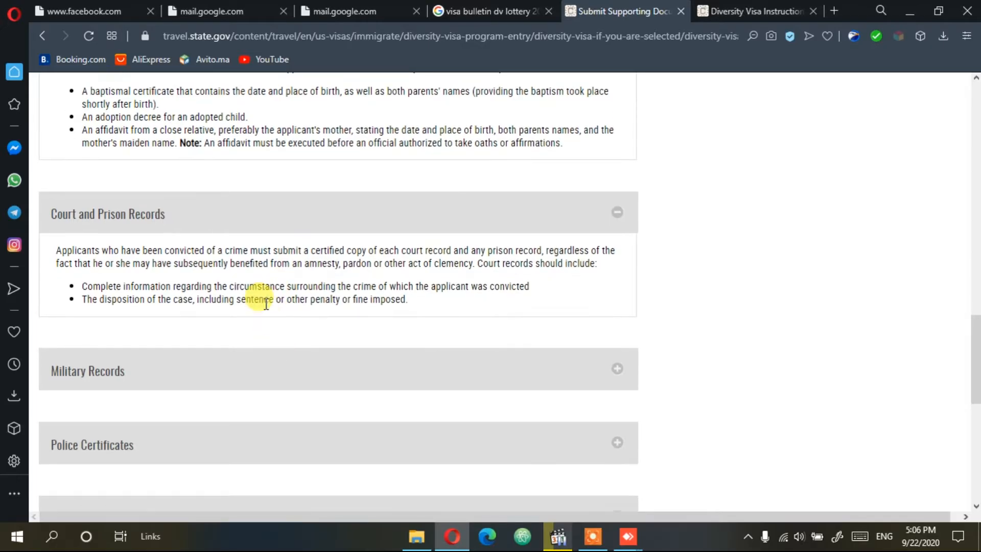
scroll("down", 3)
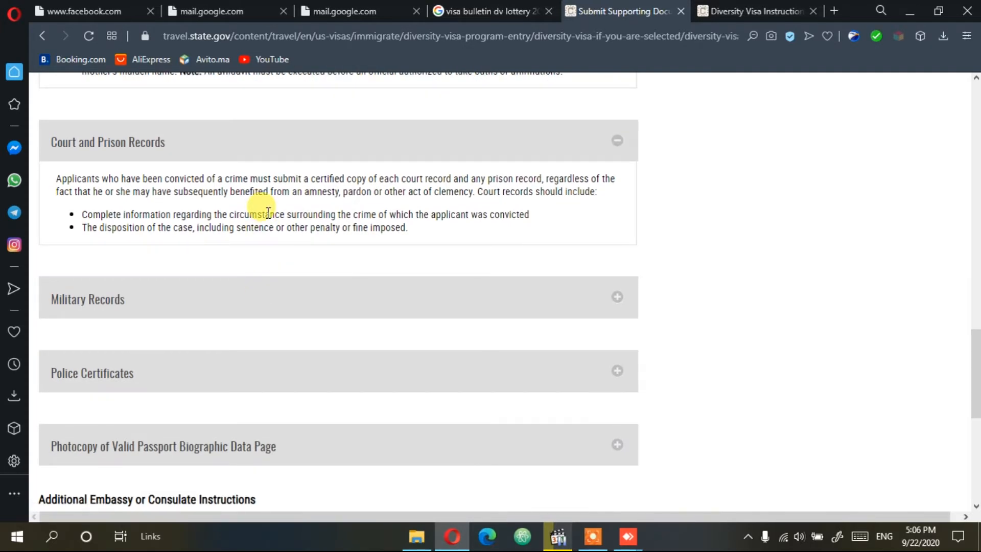
mouse_move(266, 223)
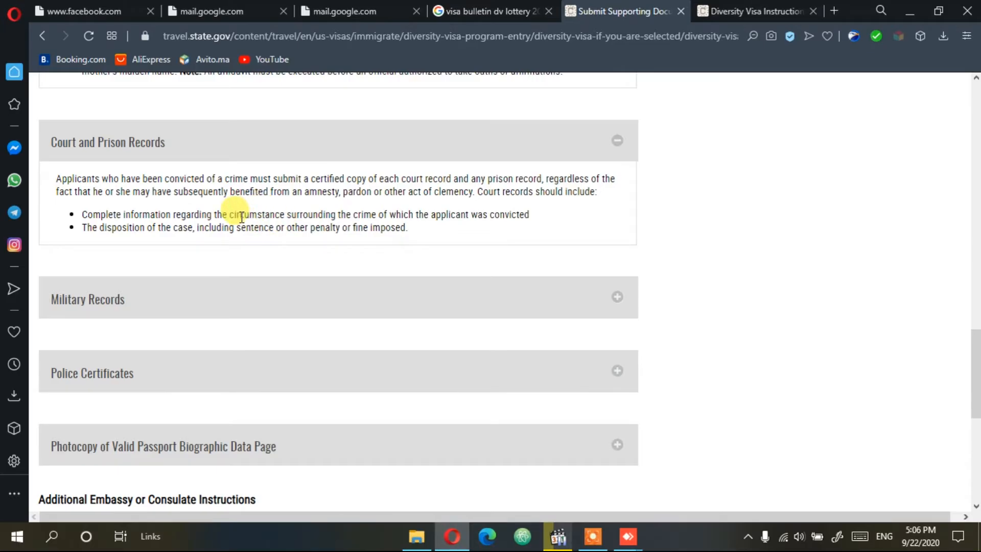
mouse_move(180, 315)
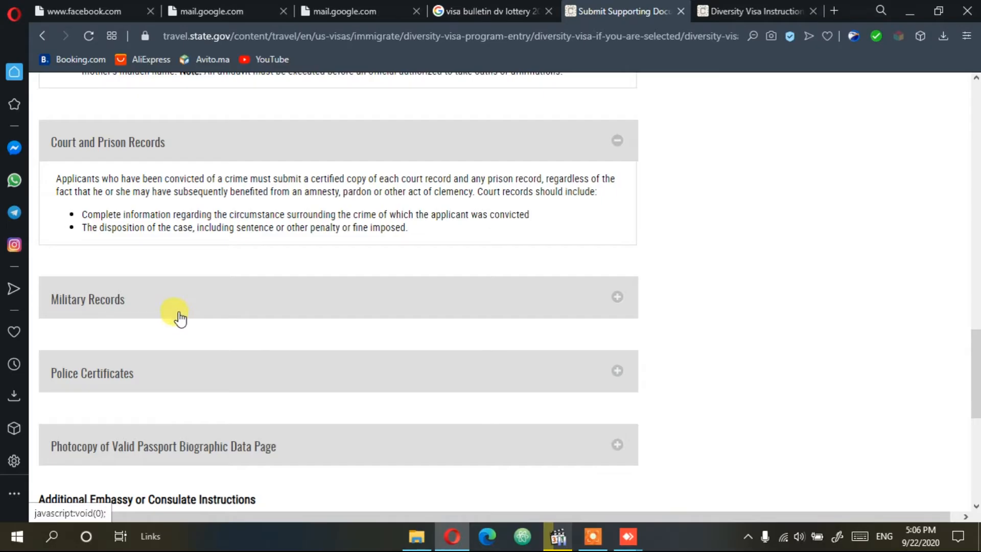
- Expand Police Certificates and read through its requirements table
left_click(92, 372)
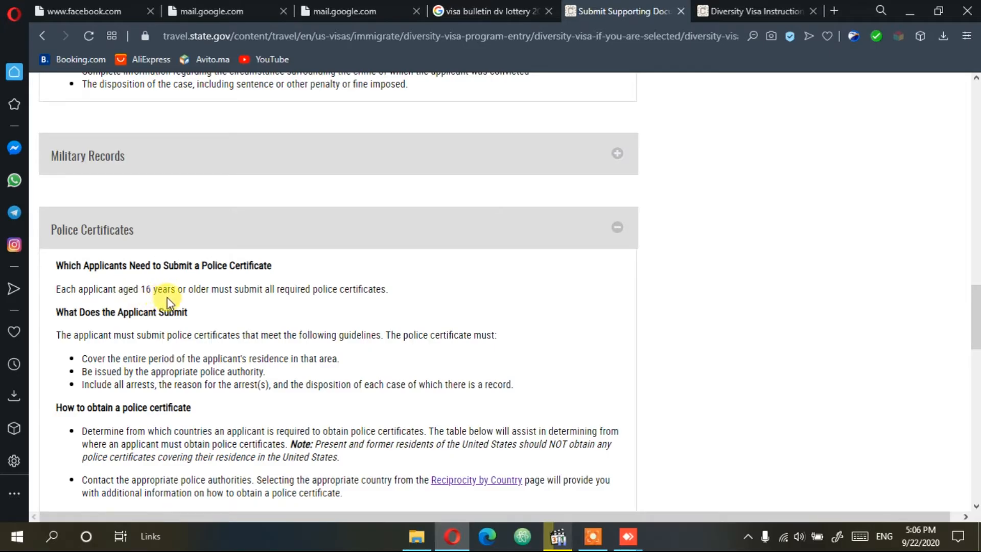
mouse_move(227, 305)
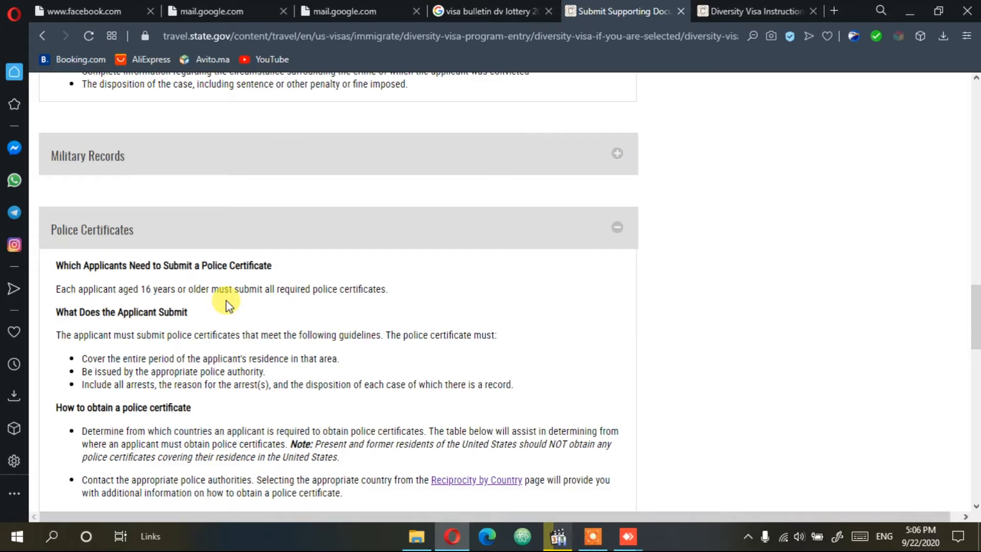
scroll("down", 3)
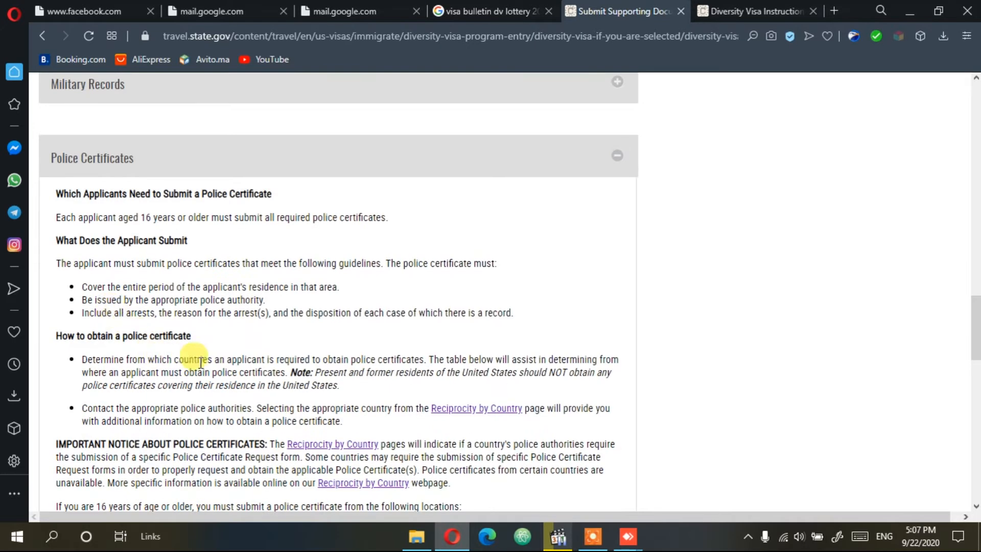
scroll("down", 3)
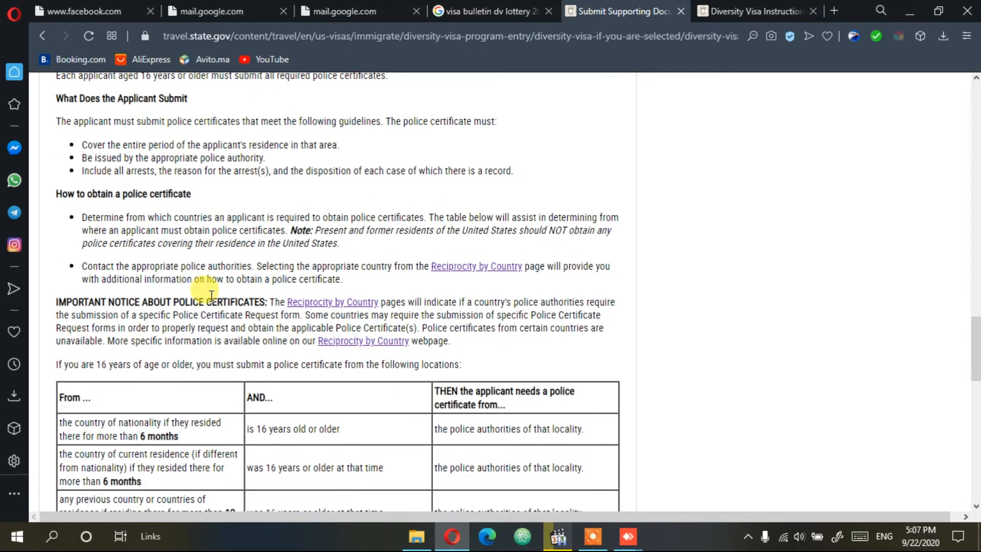
scroll("down", 3)
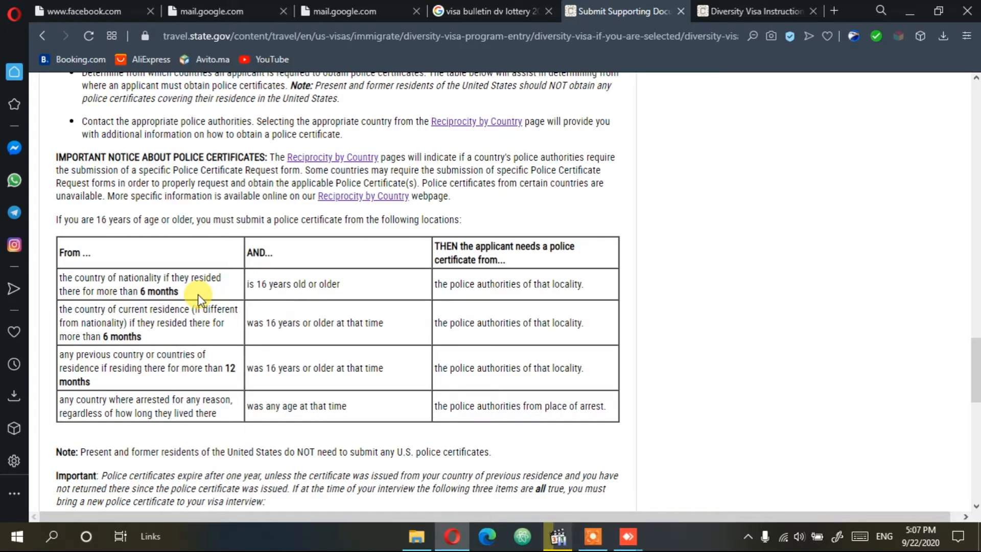
mouse_move(232, 339)
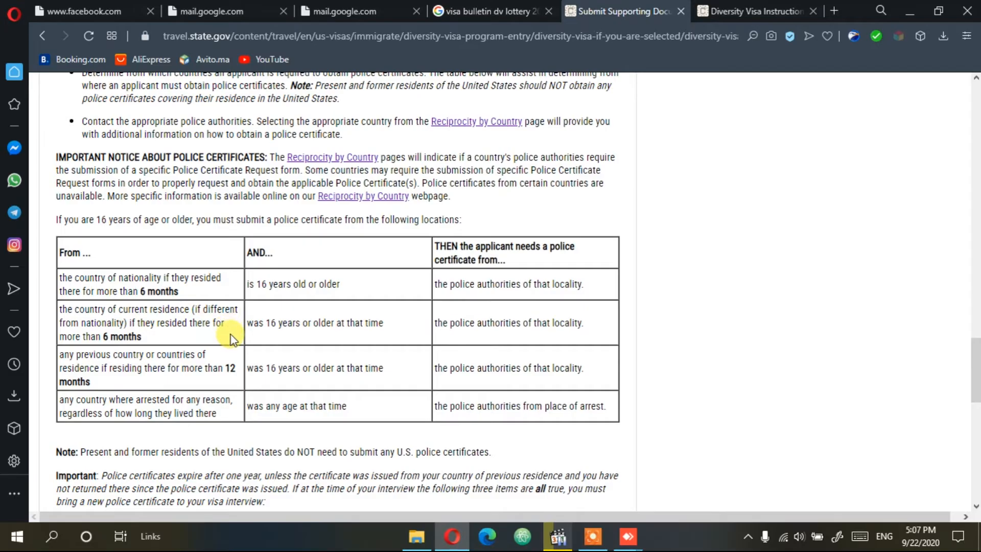
scroll("down", 3)
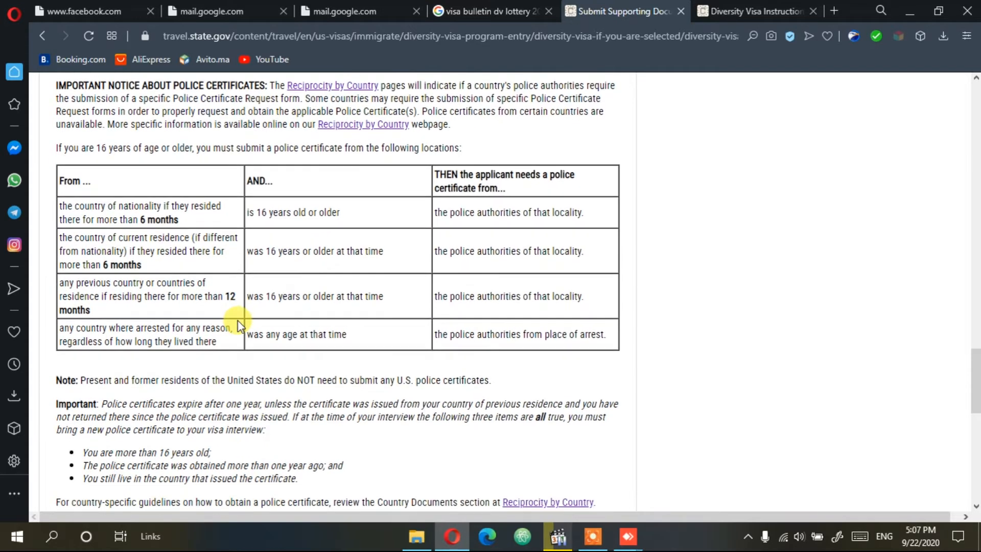
scroll("down", 3)
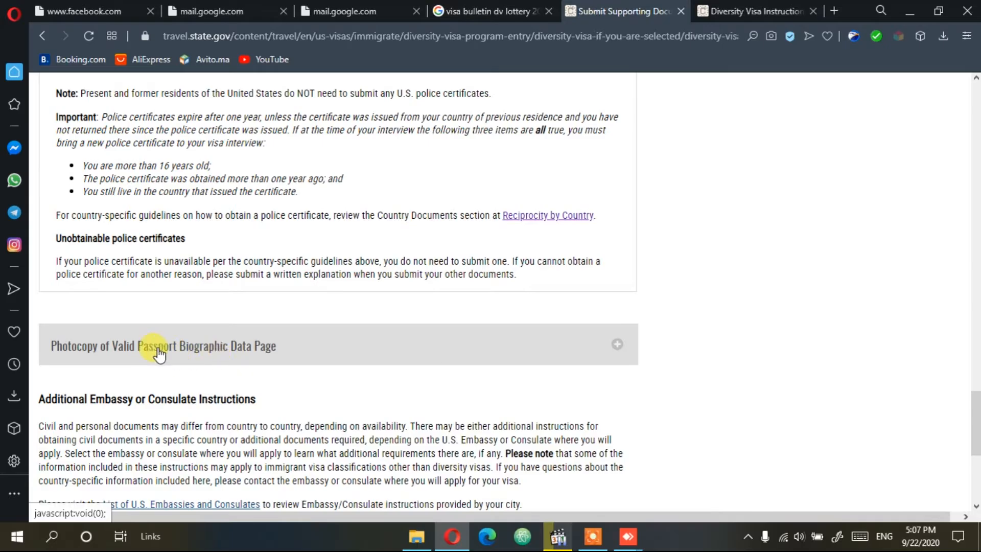
mouse_move(185, 371)
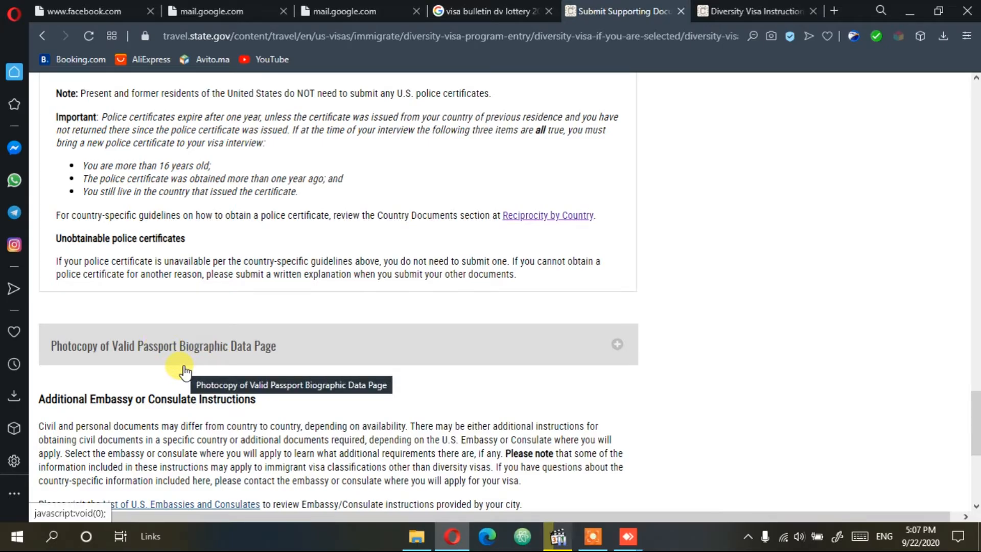
mouse_move(191, 351)
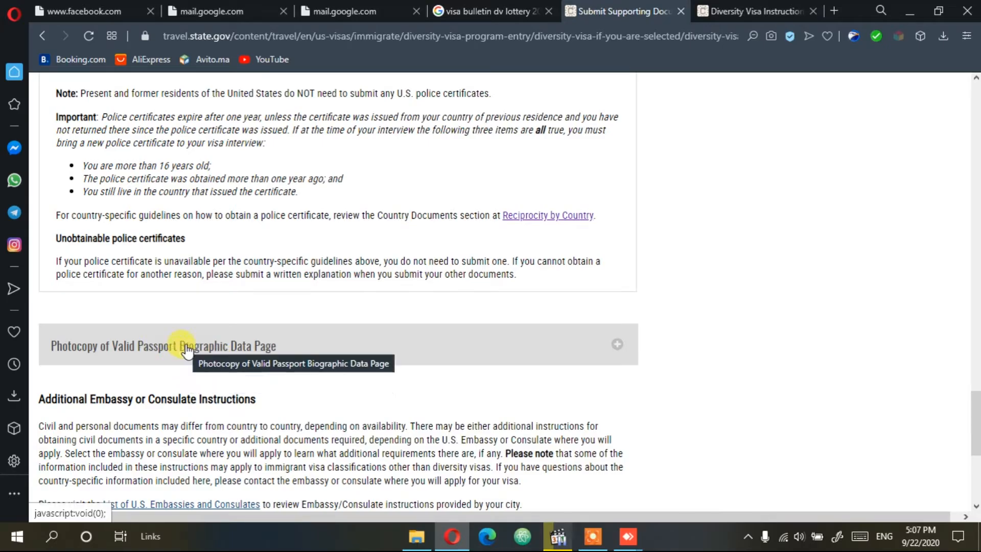
- Expand the Photocopy of Valid Passport Biographic Data Page section
left_click(162, 344)
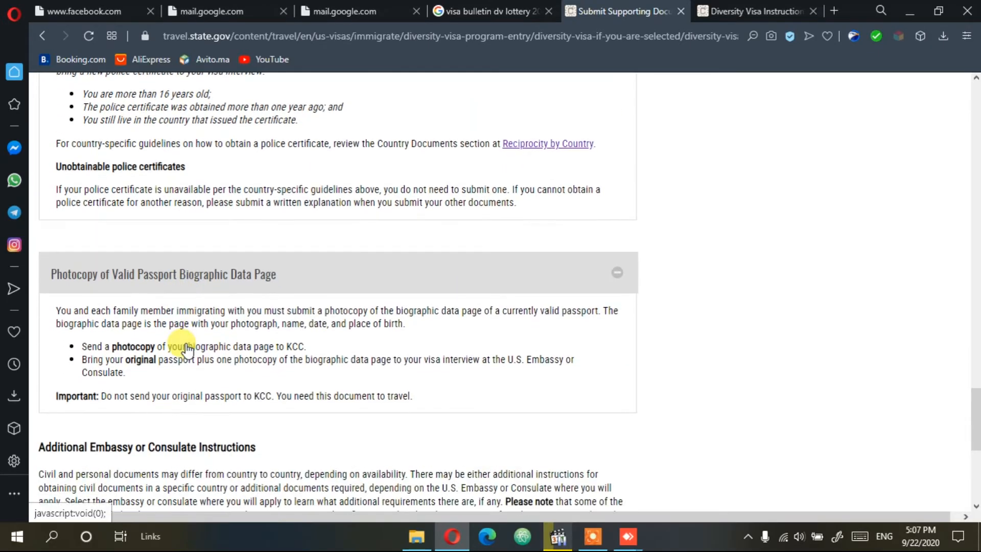